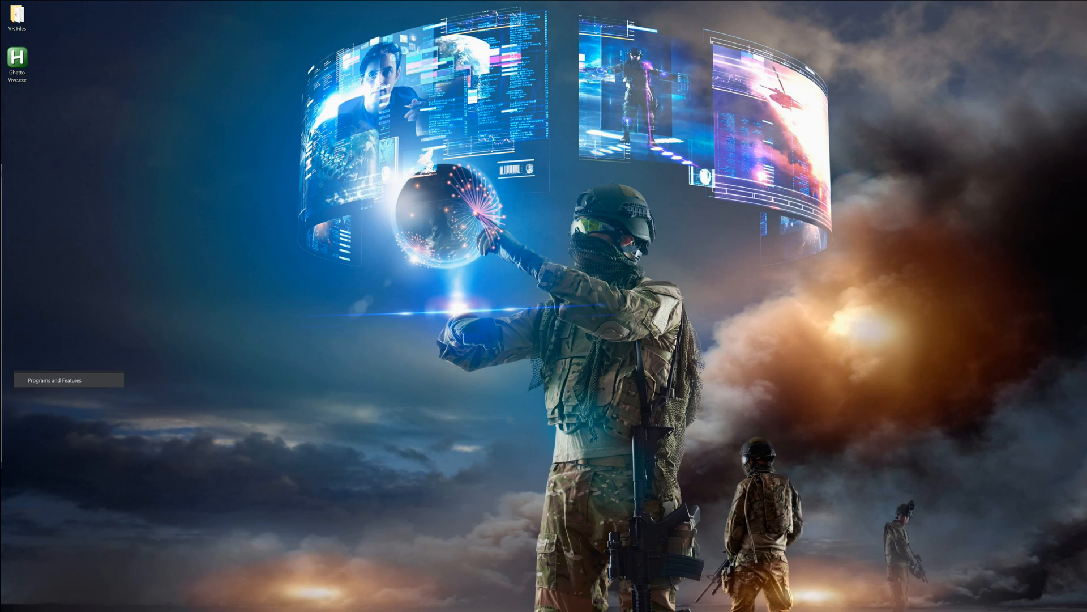
# Step: Search the installed programs list for 'Bluetooth' software, finding none
pyautogui.click(56, 380)
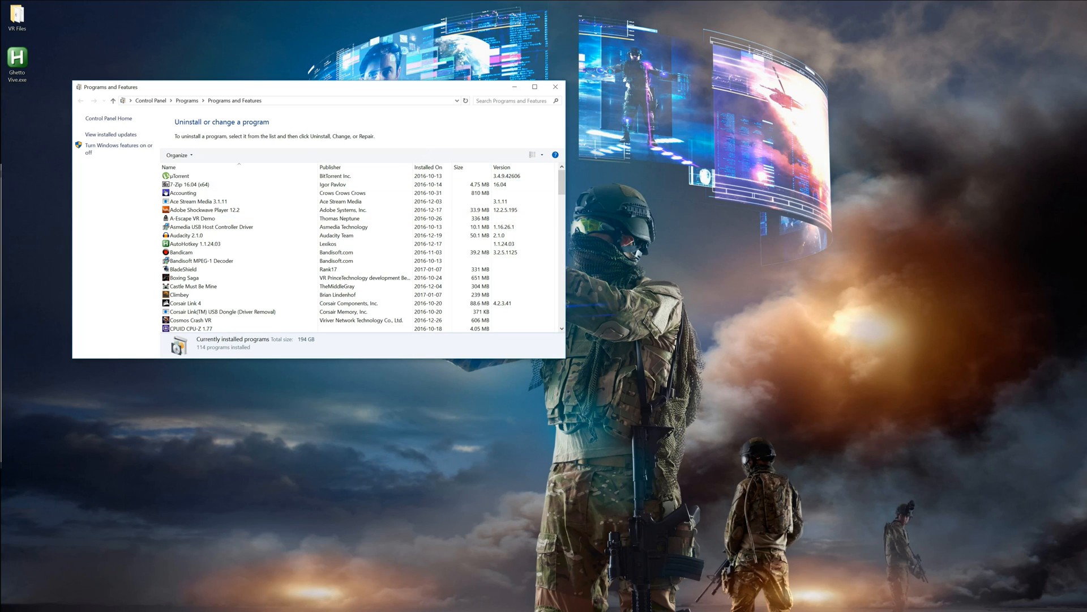
pyautogui.click(513, 101)
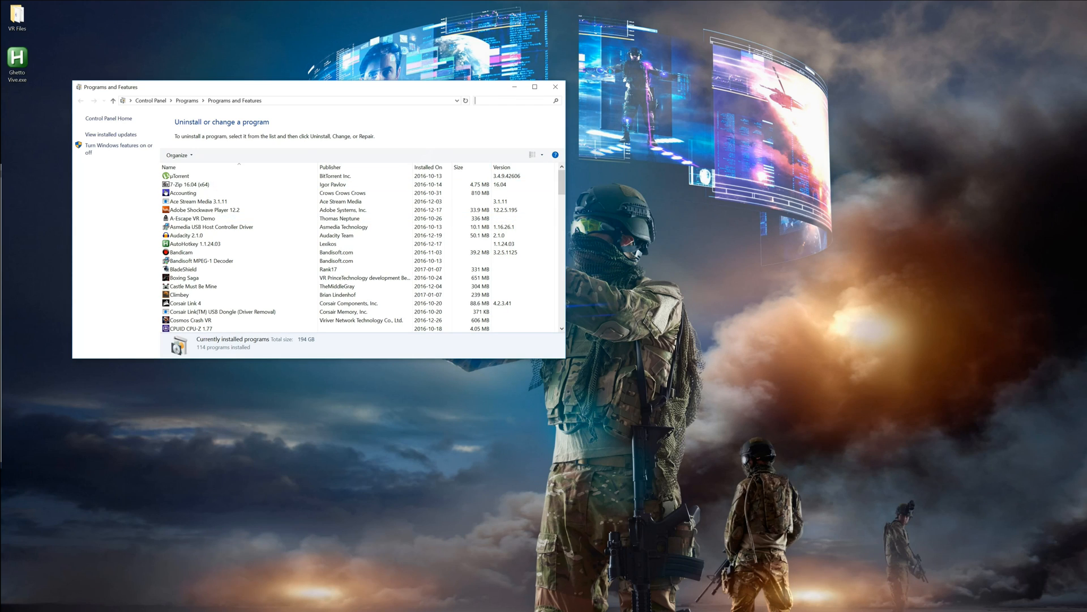
pyautogui.write('Bluetooth')
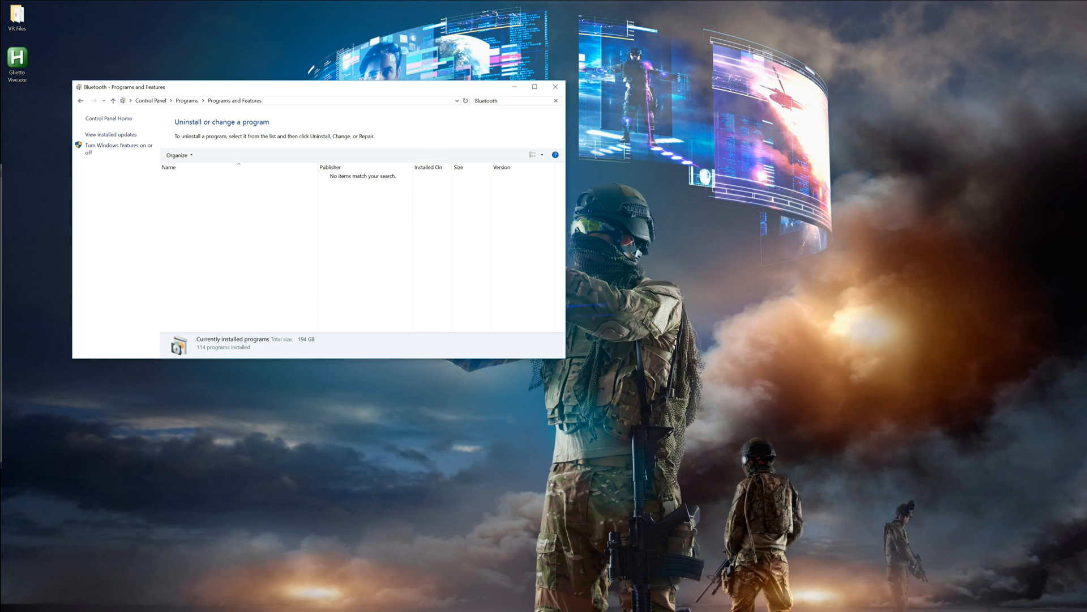
pyautogui.click(499, 101)
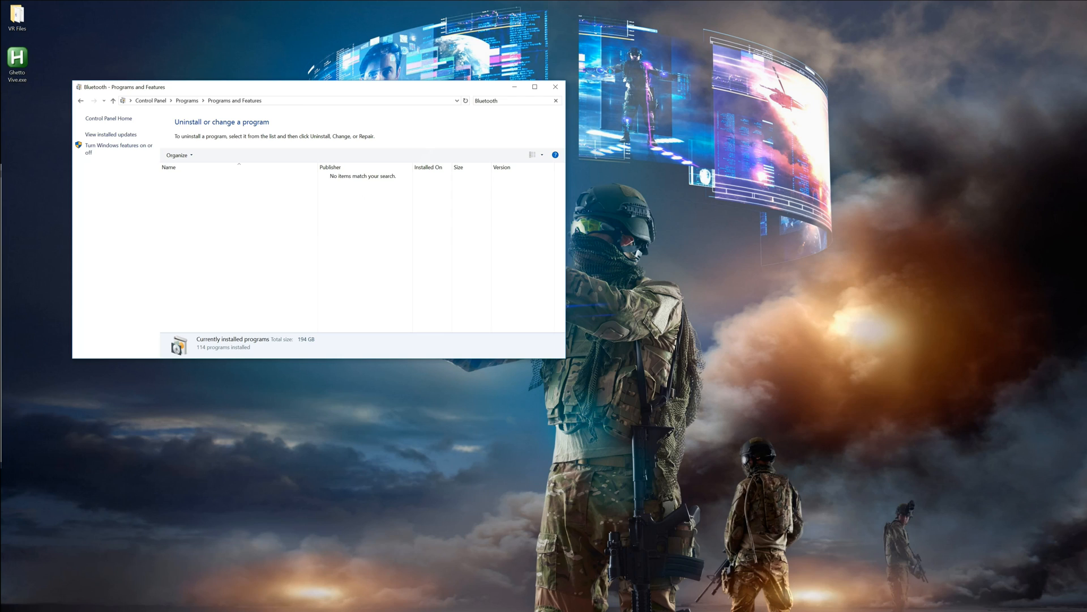
# Step: Search for 'CSR' and 'Broadcom' adapter software, then close Programs and Features
pyautogui.write('CSR')
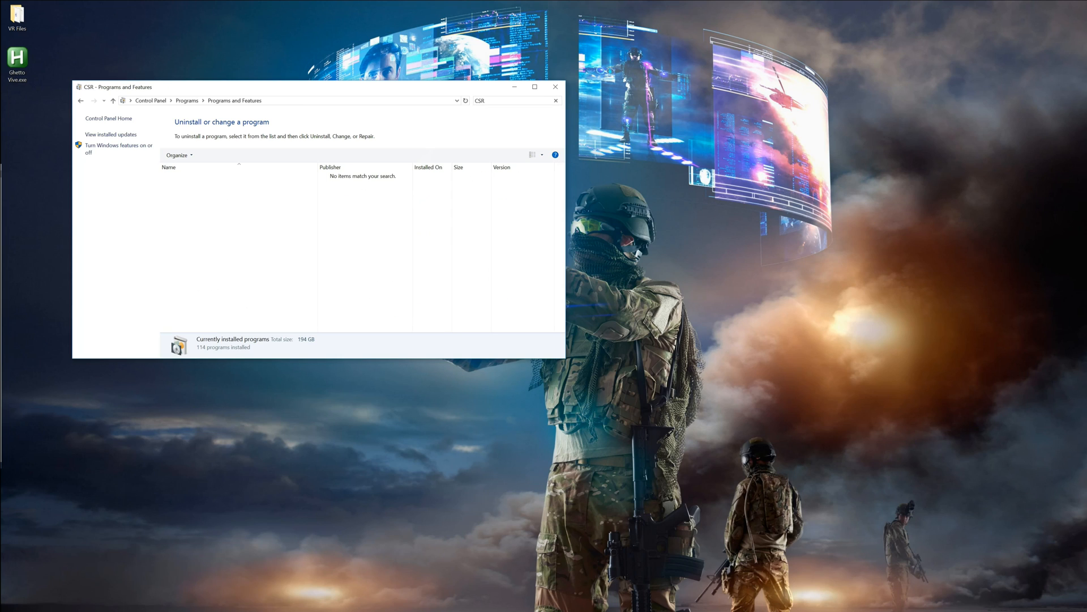
pyautogui.press('Backspace')
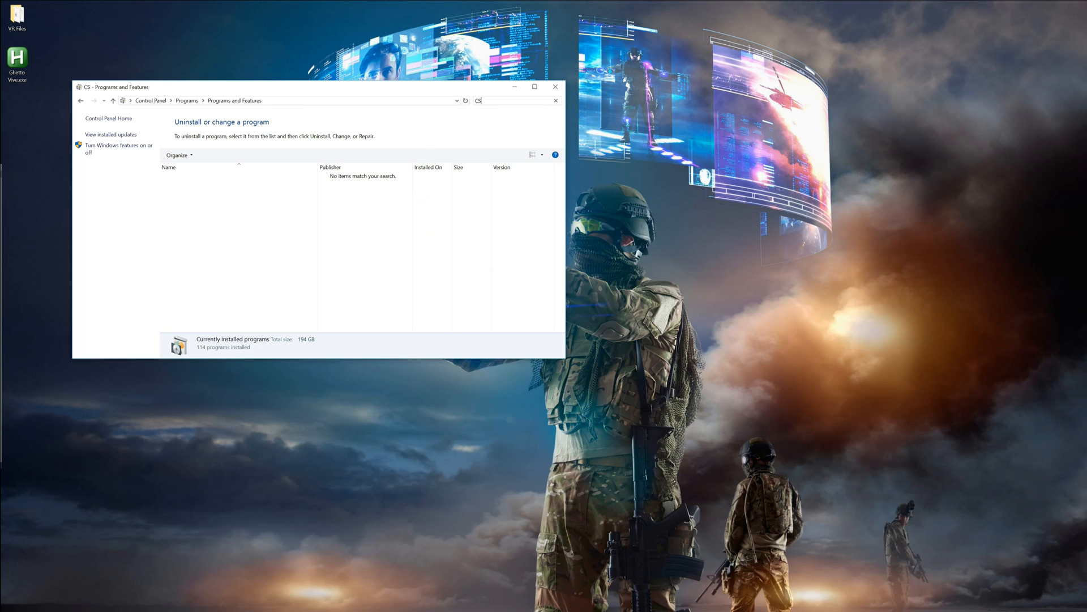
pyautogui.write('Broa')
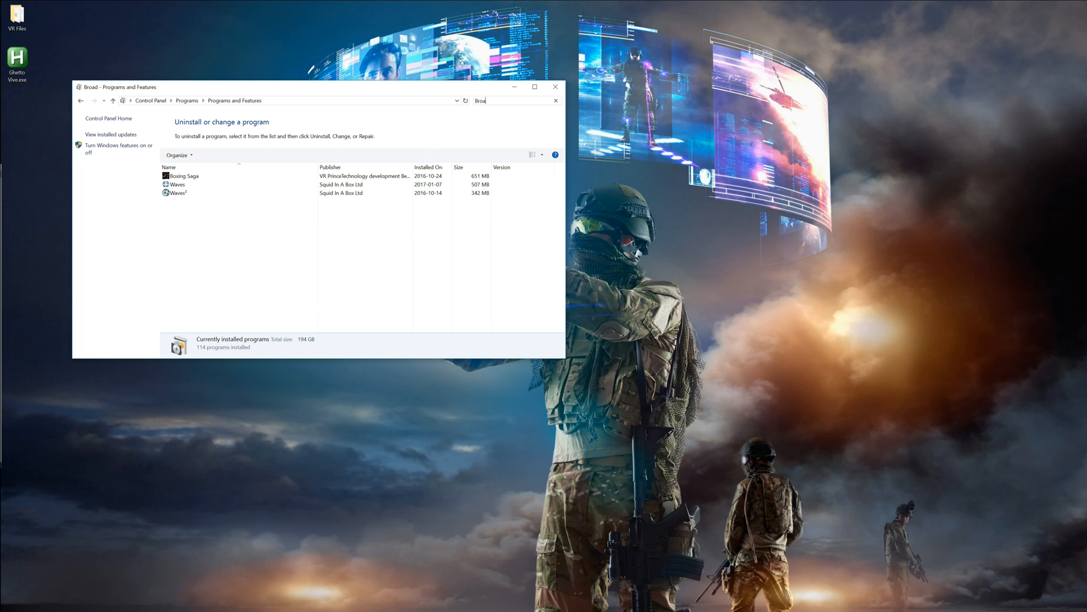
pyautogui.click(554, 87)
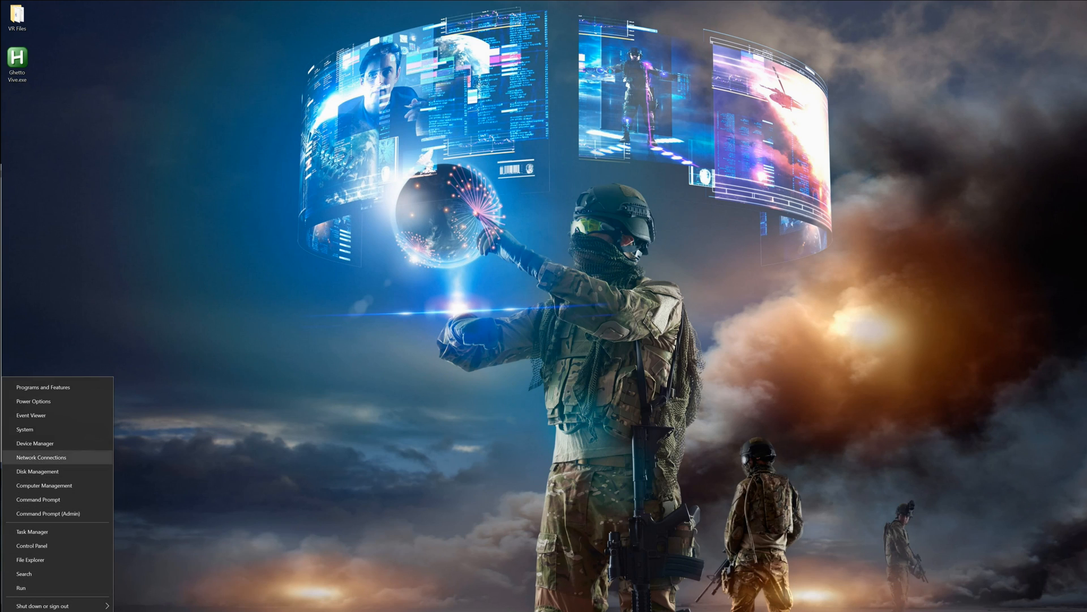
# Step: Expand the Bluetooth category and bring up the Generic Bluetooth Radio's actions
pyautogui.click(35, 443)
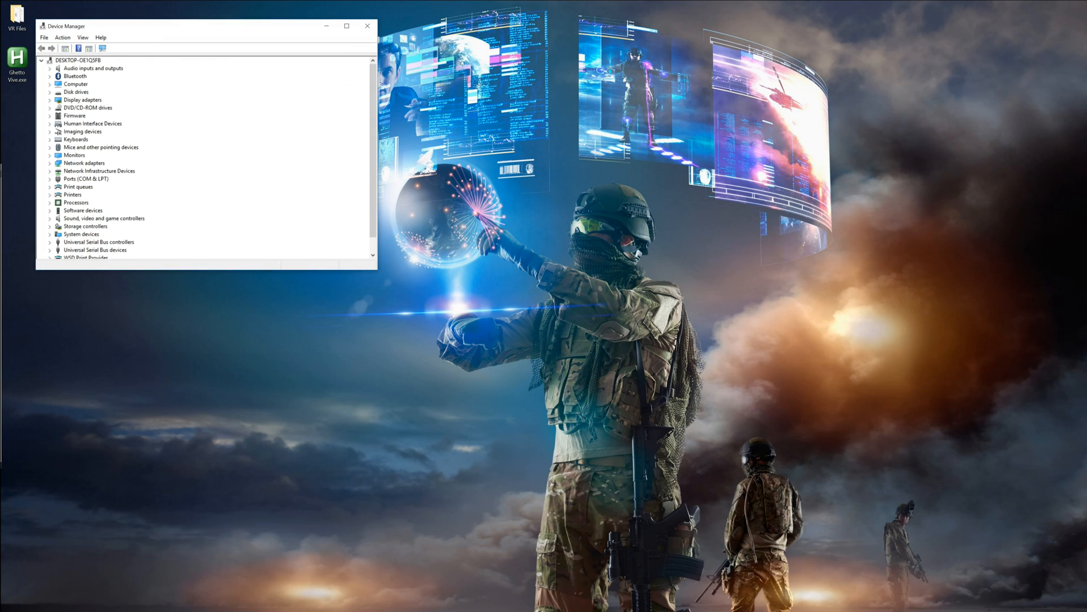
pyautogui.click(49, 76)
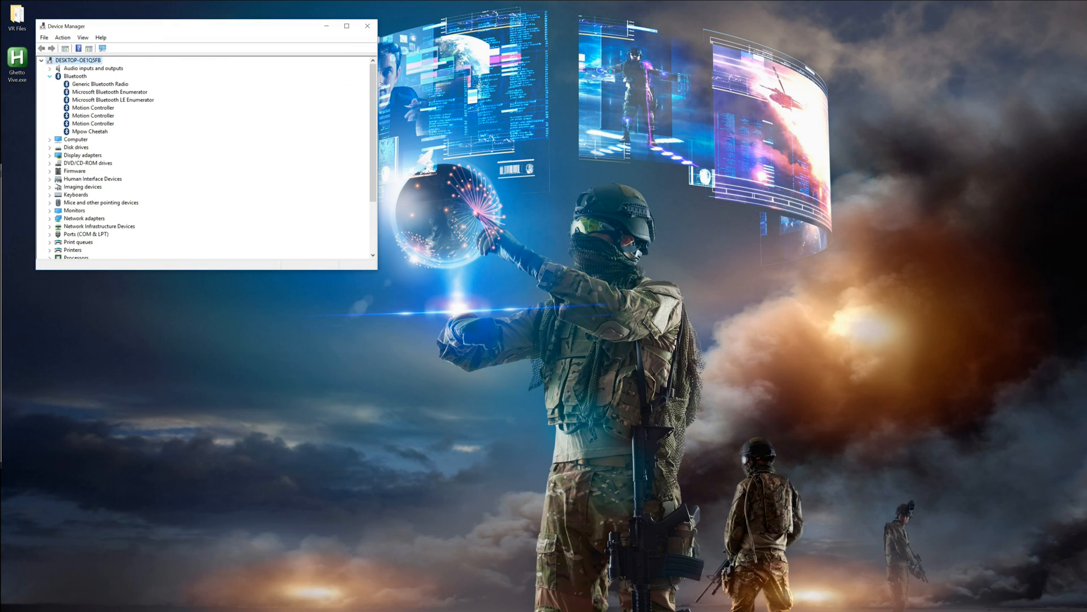
pyautogui.rightClick(99, 84)
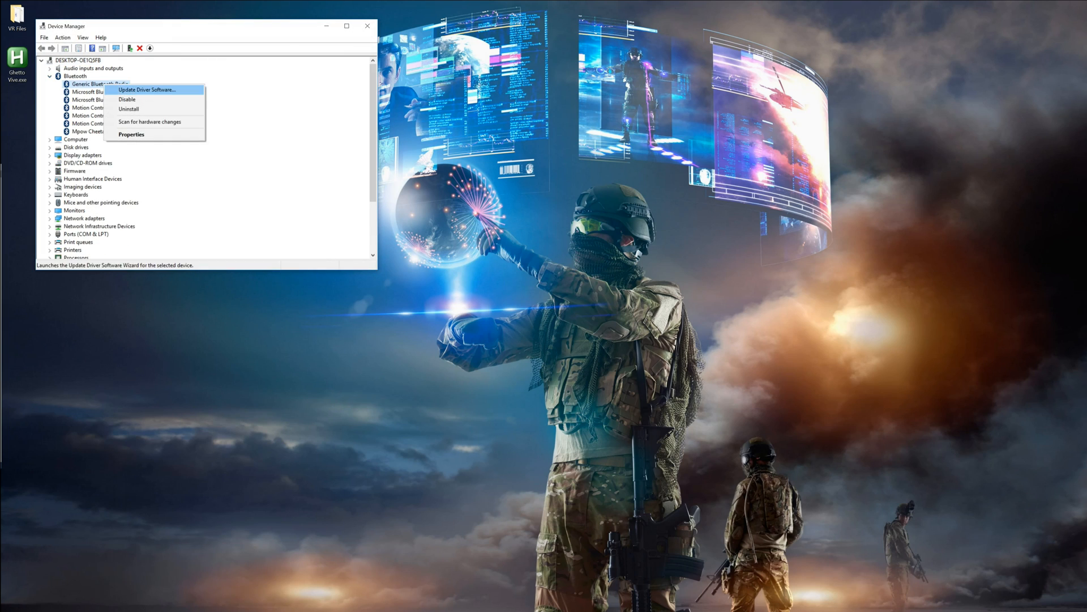
pyautogui.moveTo(128, 108)
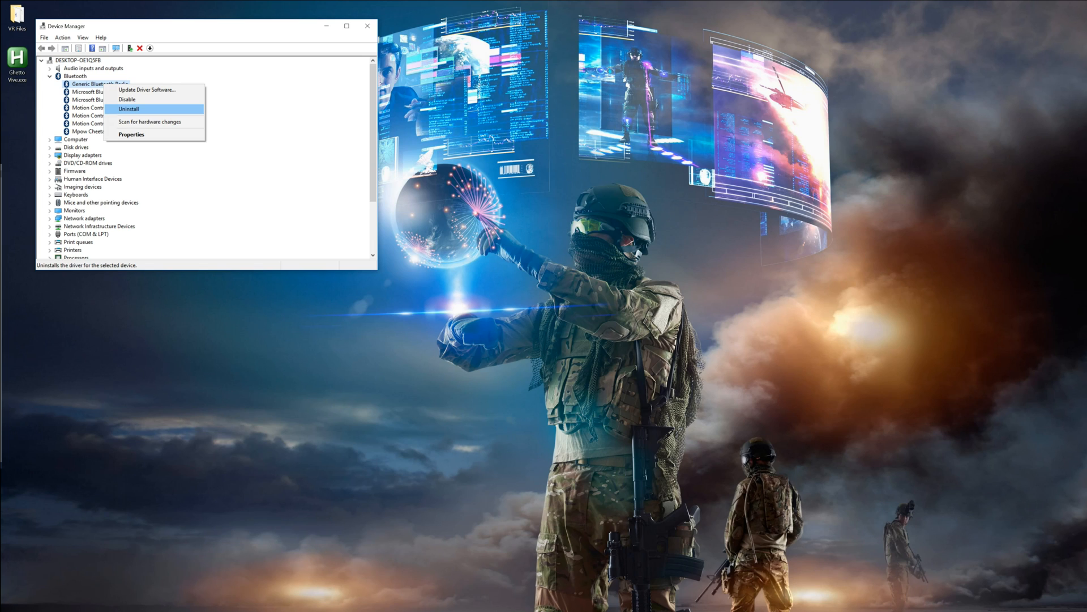
pyautogui.moveTo(146, 89)
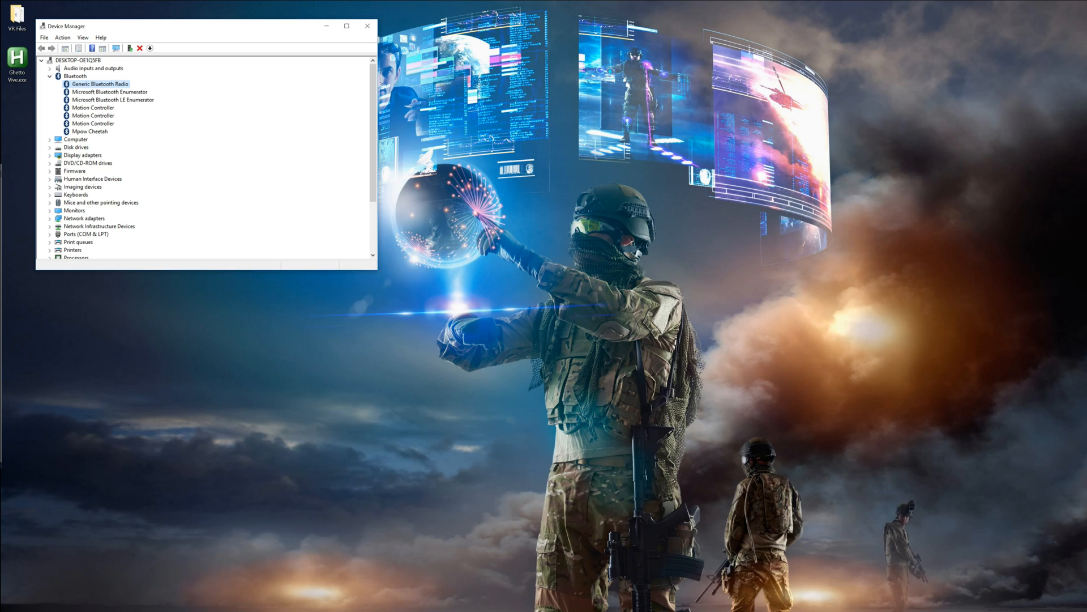
# Step: Review the remaining device categories through Xbox 360 Peripherals and close Device Manager
pyautogui.scroll(-3)
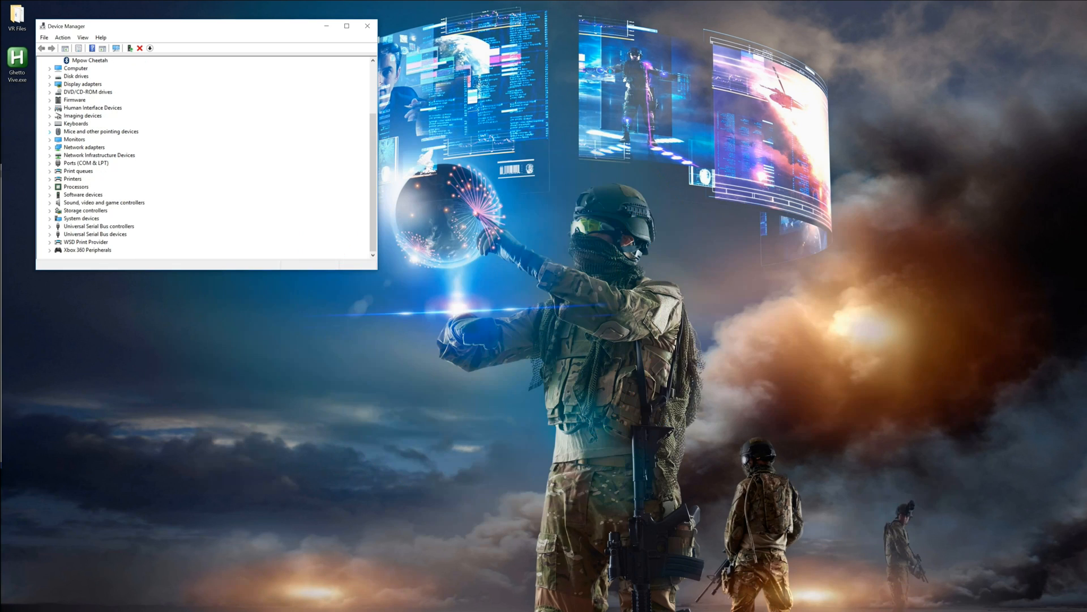
pyautogui.click(368, 26)
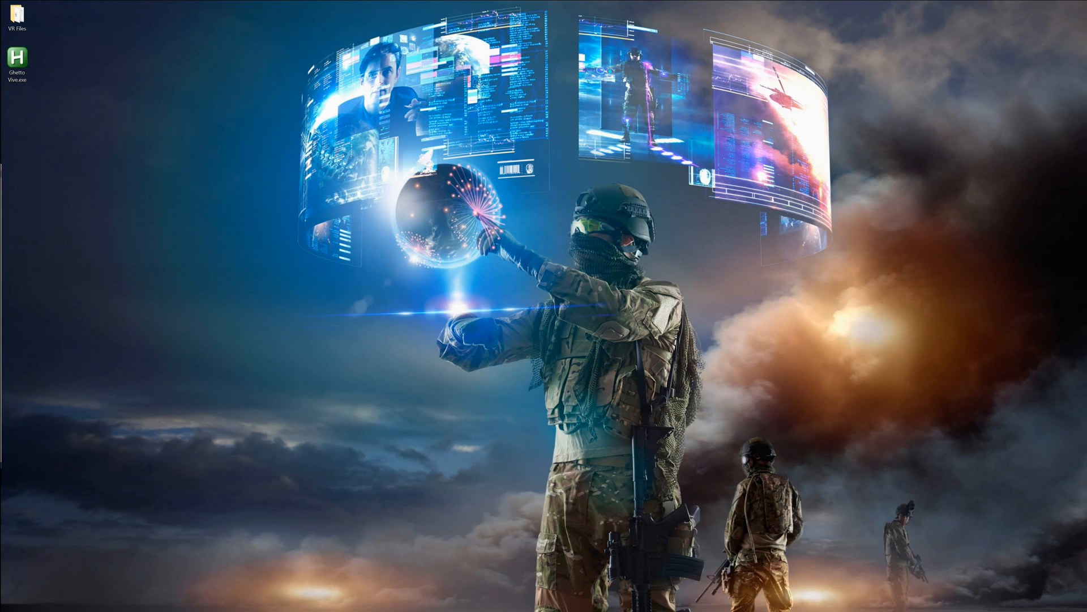
# Step: Launch PSMoveConfigTool.exe from the VR Files > PS_Move_Service folder
pyautogui.doubleClick(16, 12)
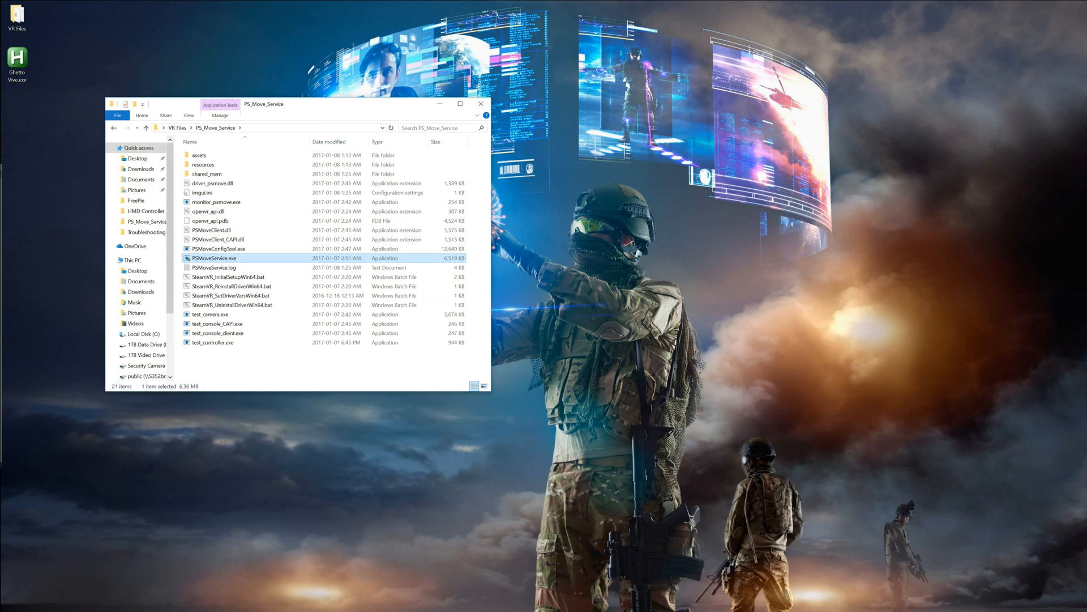
pyautogui.doubleClick(214, 257)
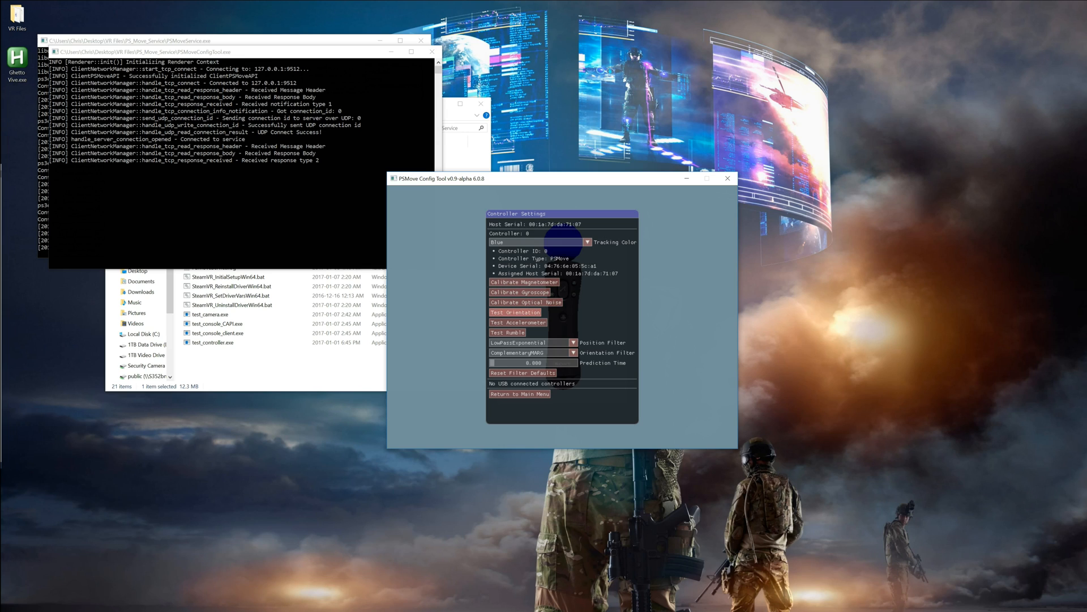
# Step: Run Test Orientation on Controller 0, watch the attitude readings, and return to the main menu
pyautogui.click(514, 313)
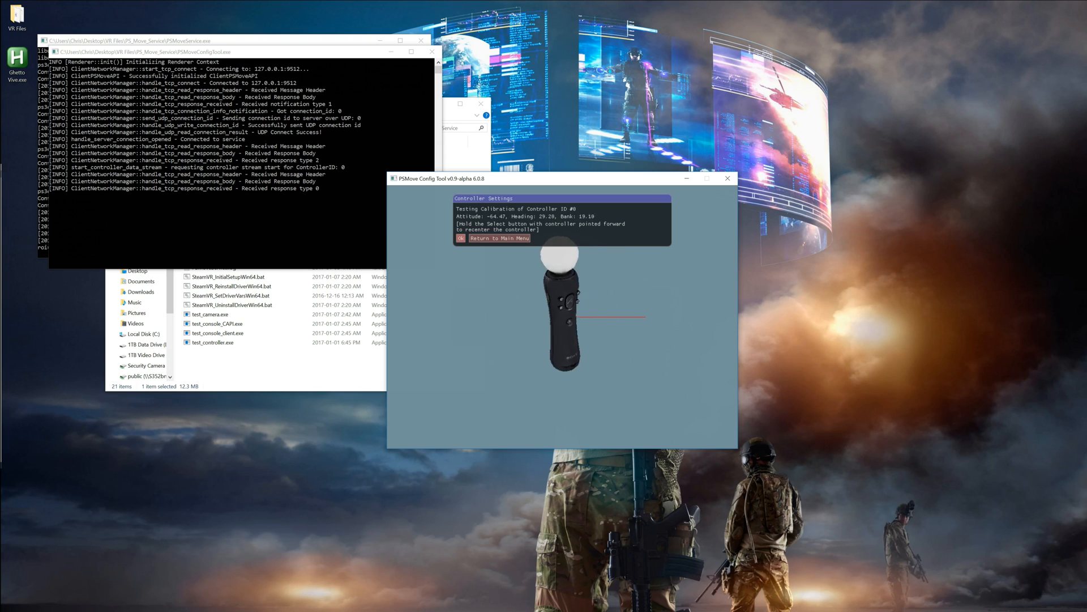
pyautogui.click(498, 238)
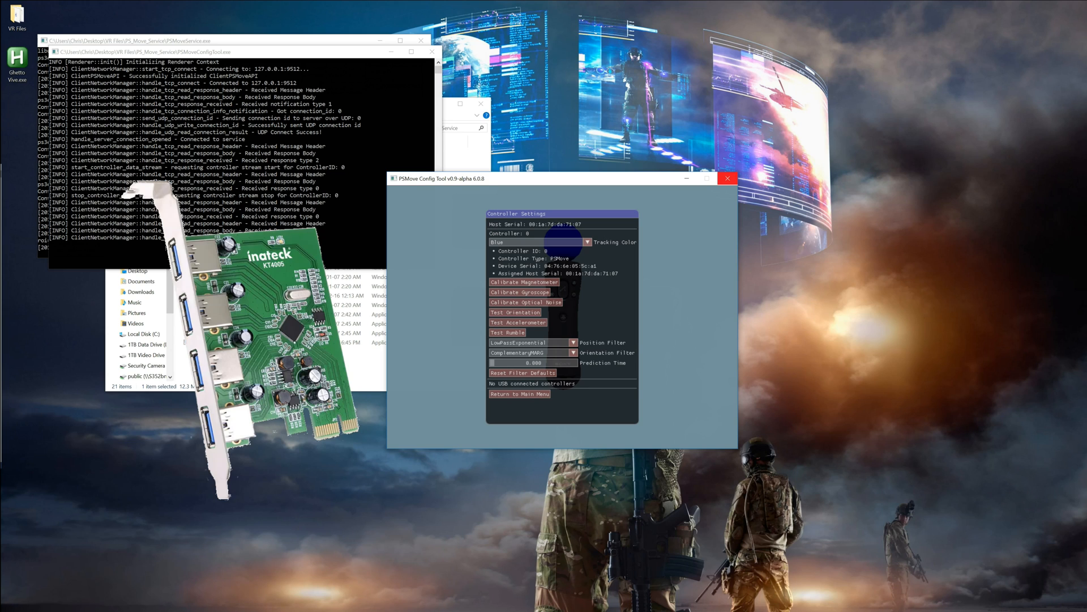